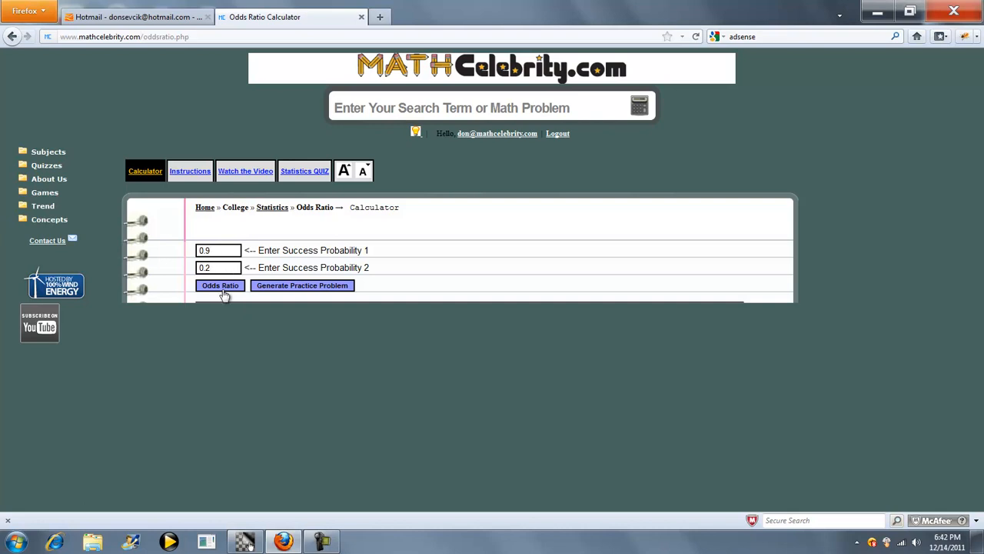
Submit the odds ratio calculation for success probabilities 0.9 and 0.2
{"action": "left_click", "coordinate": [220, 285]}
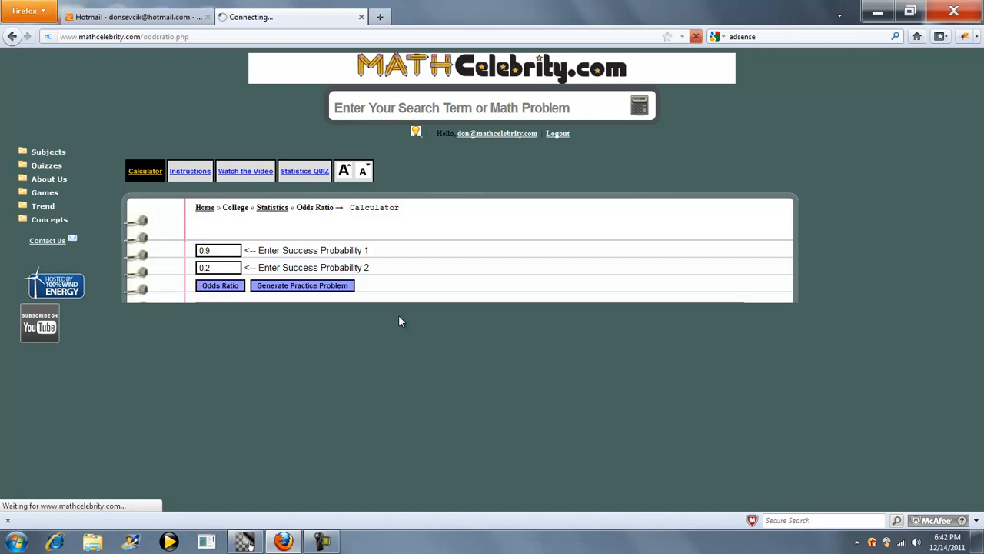
{"action": "left_click", "coordinate": [220, 285]}
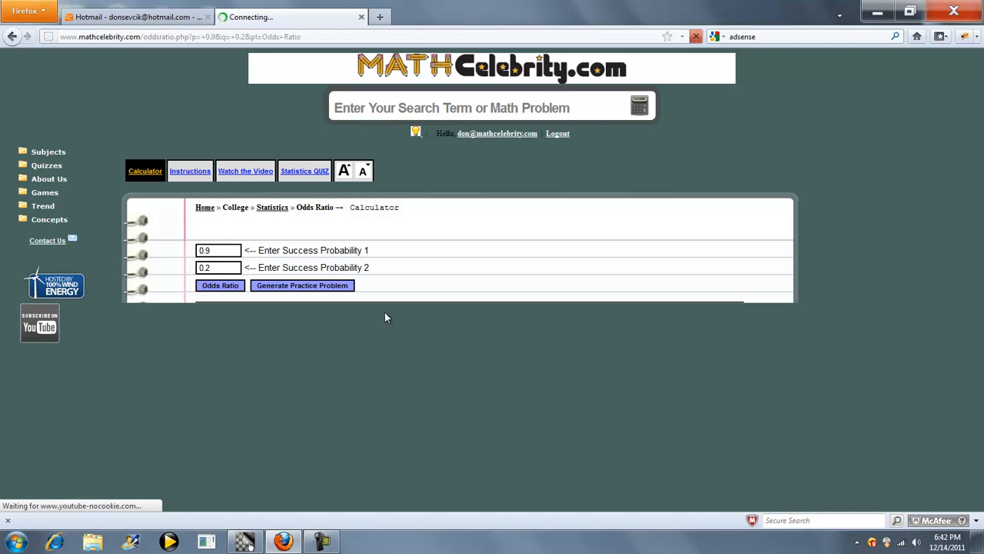
Review the worked solution giving an odds ratio of 36 for 0.9 and 0.2
{"action": "left_click", "coordinate": [219, 285]}
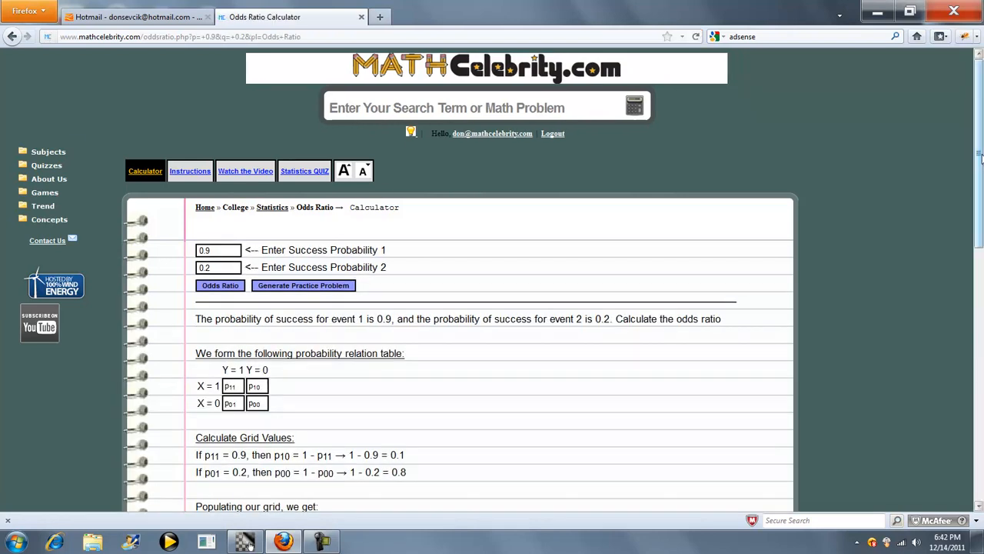
{"action": "scroll", "scroll_direction": "down", "scroll_amount": 3}
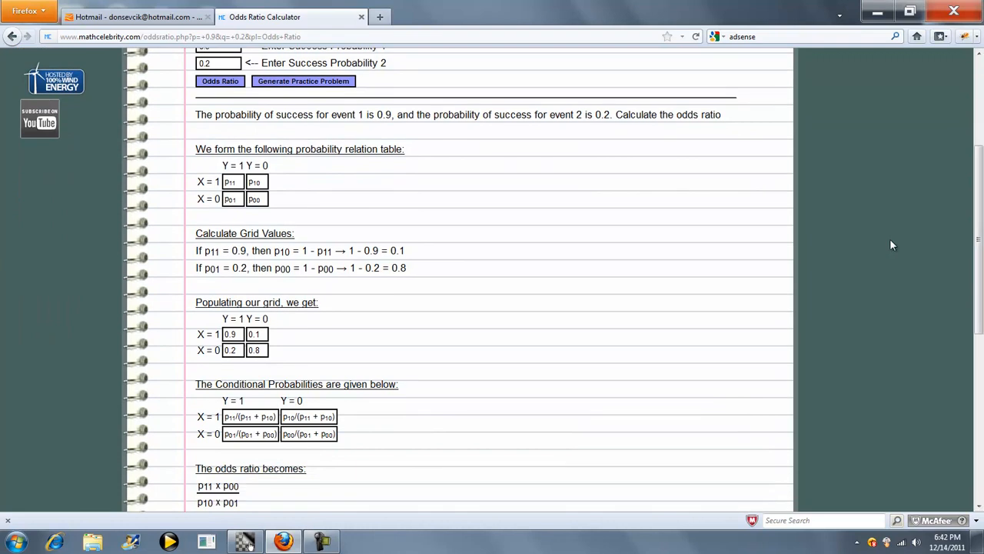
{"action": "mouse_move", "coordinate": [377, 175]}
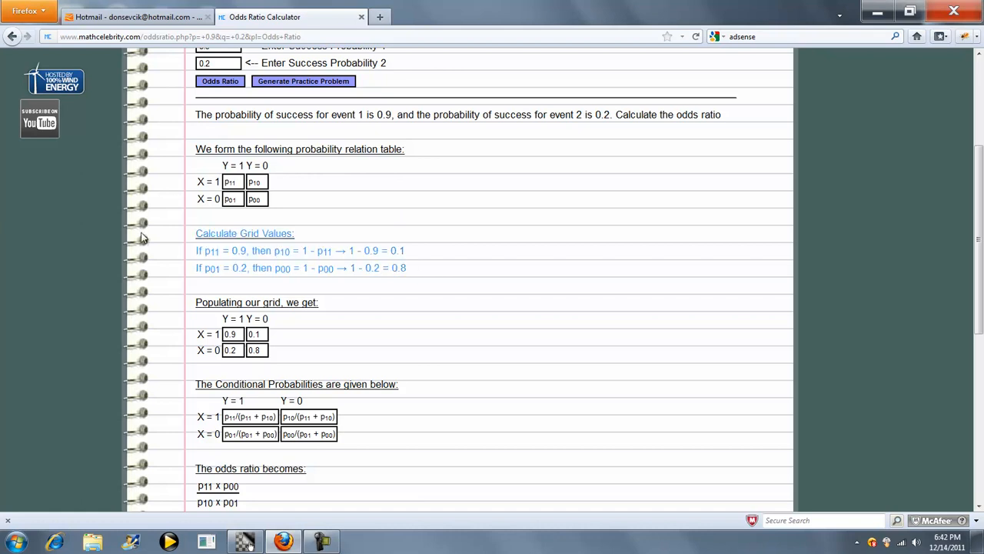
{"action": "scroll", "scroll_direction": "down", "scroll_amount": 3}
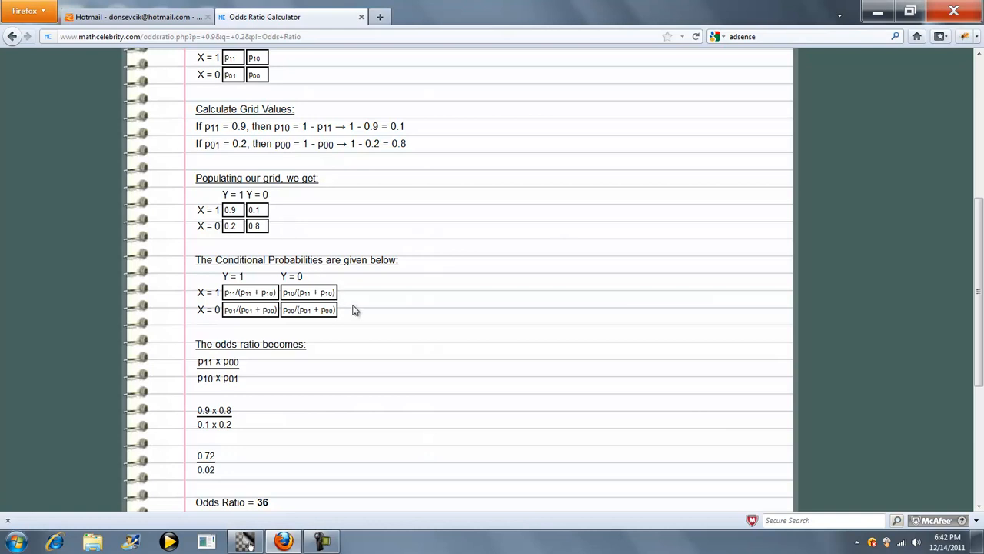
{"action": "mouse_move", "coordinate": [507, 301]}
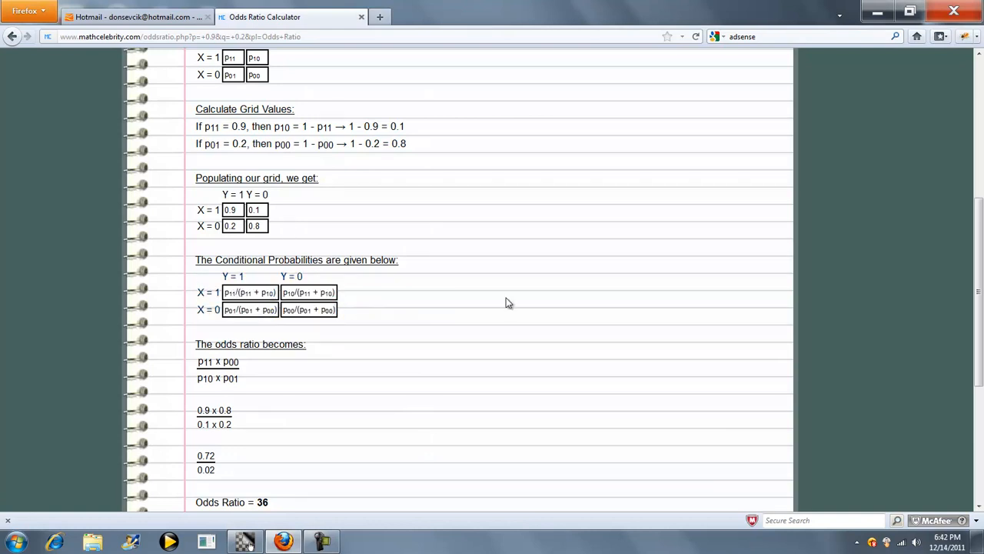
{"action": "scroll", "scroll_direction": "down", "scroll_amount": 3}
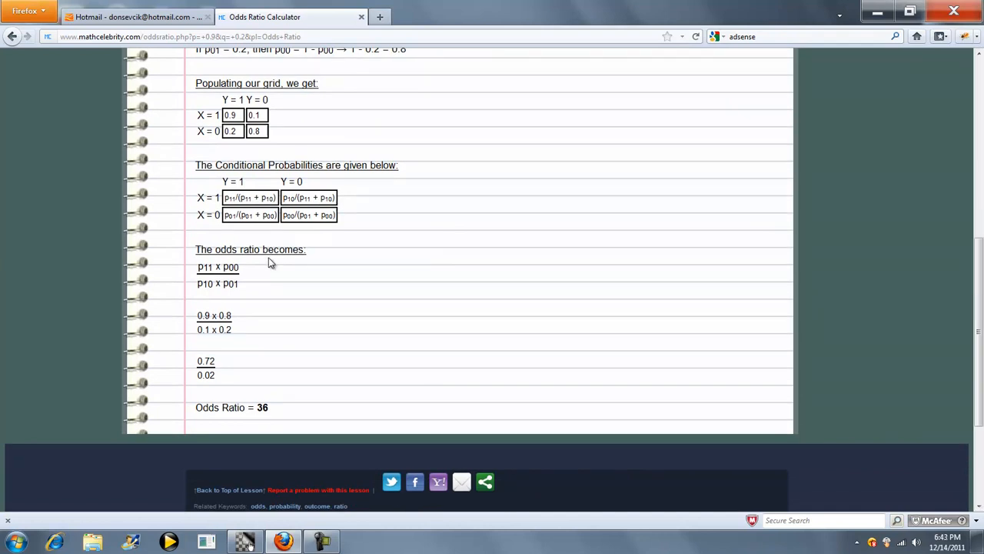
{"action": "mouse_move", "coordinate": [265, 287]}
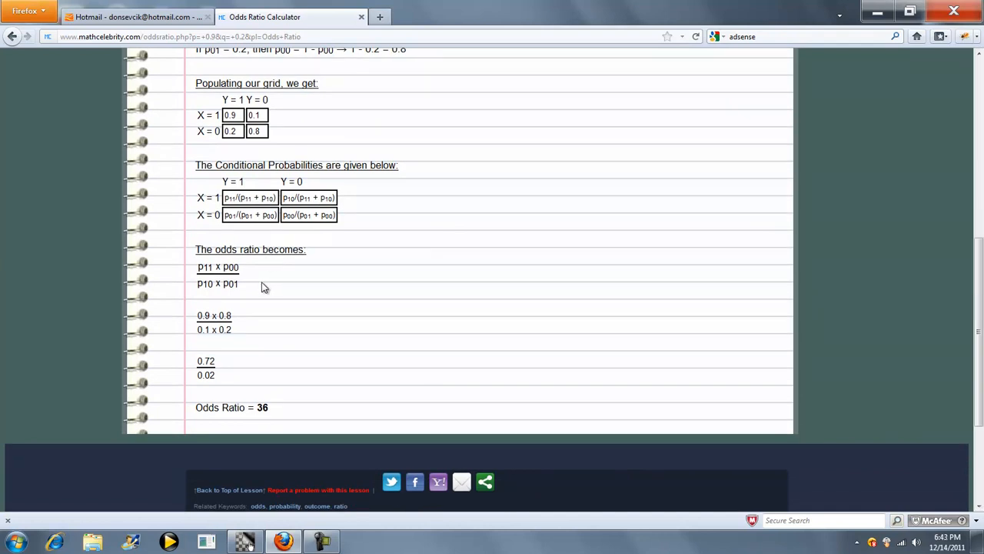
{"action": "mouse_move", "coordinate": [236, 321]}
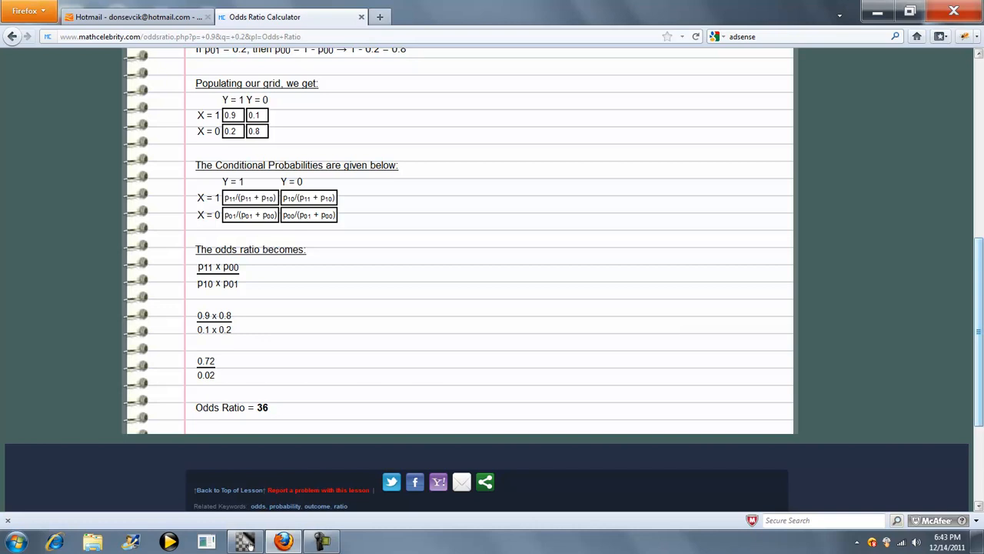
{"action": "scroll", "scroll_direction": "up", "scroll_amount": 3}
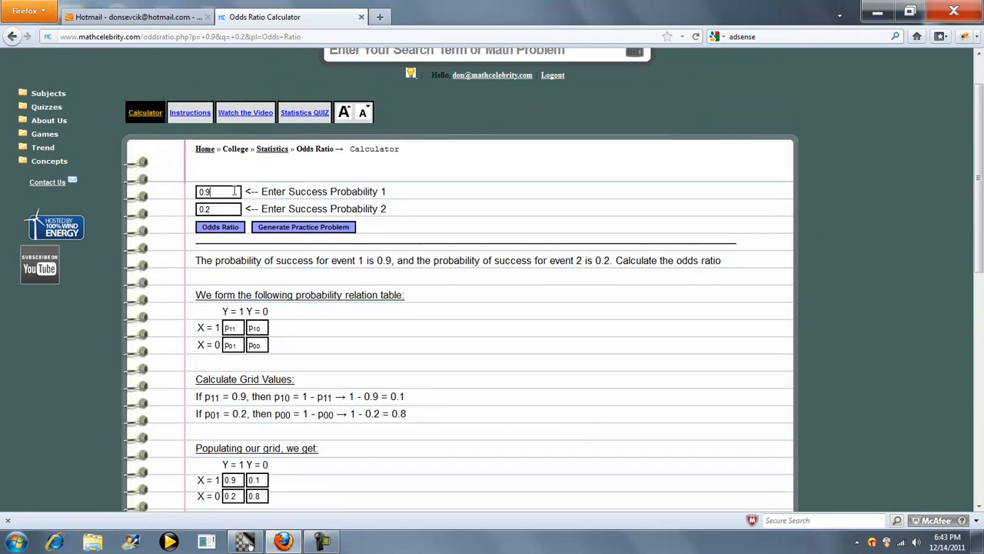
Recalculate the odds ratio with success probabilities 0.75 and 0.25
{"action": "type", "text": "0.75"}
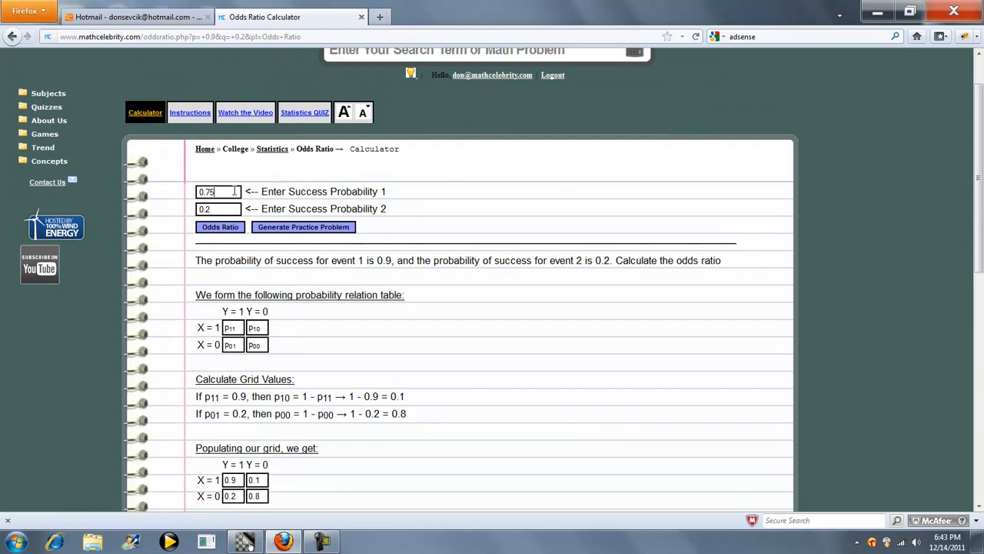
{"action": "type", "text": "5"}
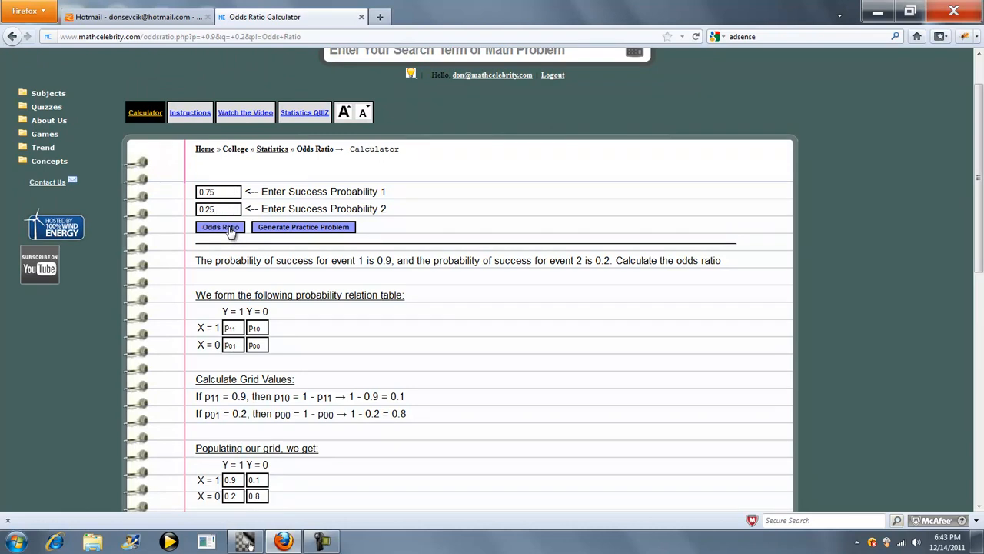
{"action": "left_click", "coordinate": [220, 226]}
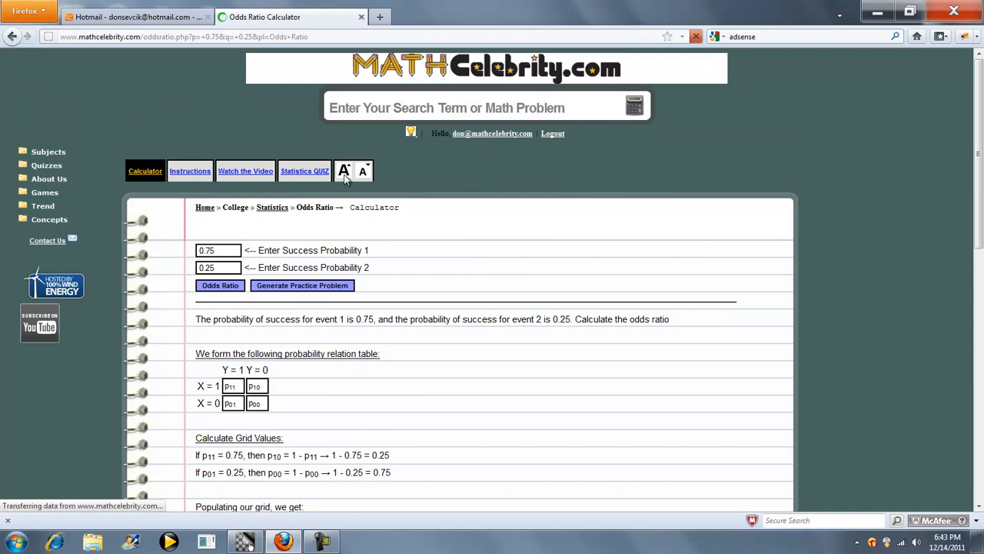
{"action": "scroll", "scroll_direction": "down", "scroll_amount": 3}
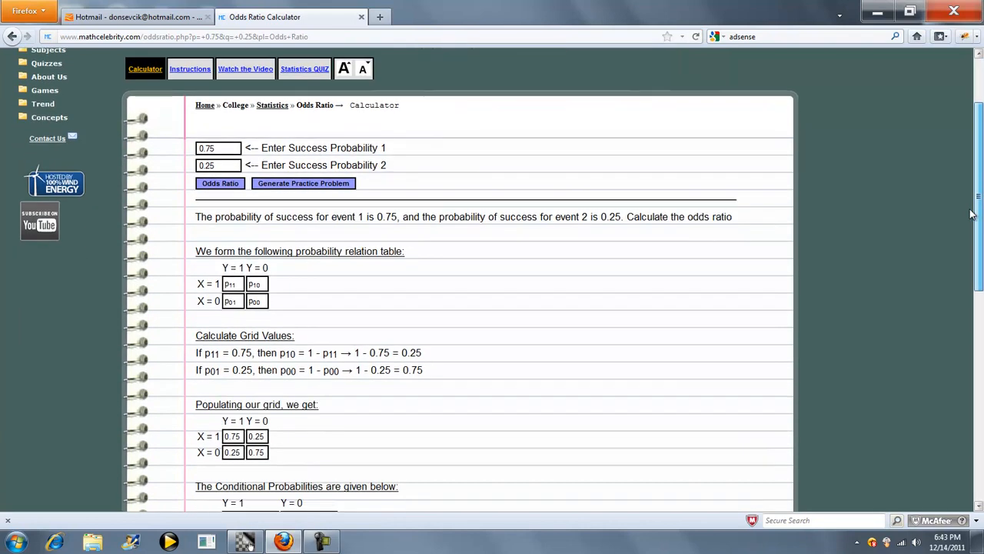
{"action": "scroll", "scroll_direction": "down", "scroll_amount": 3}
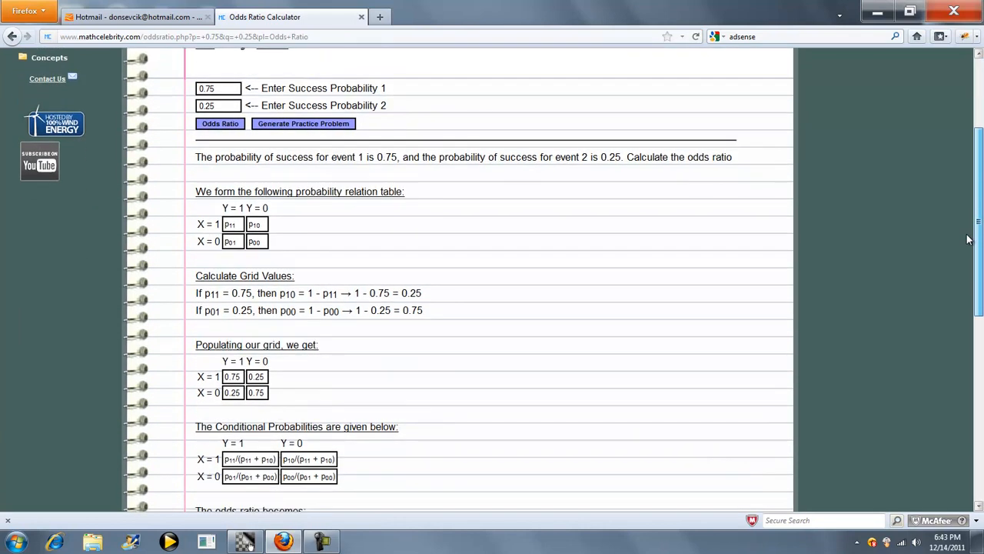
{"action": "scroll", "scroll_direction": "down", "scroll_amount": 3}
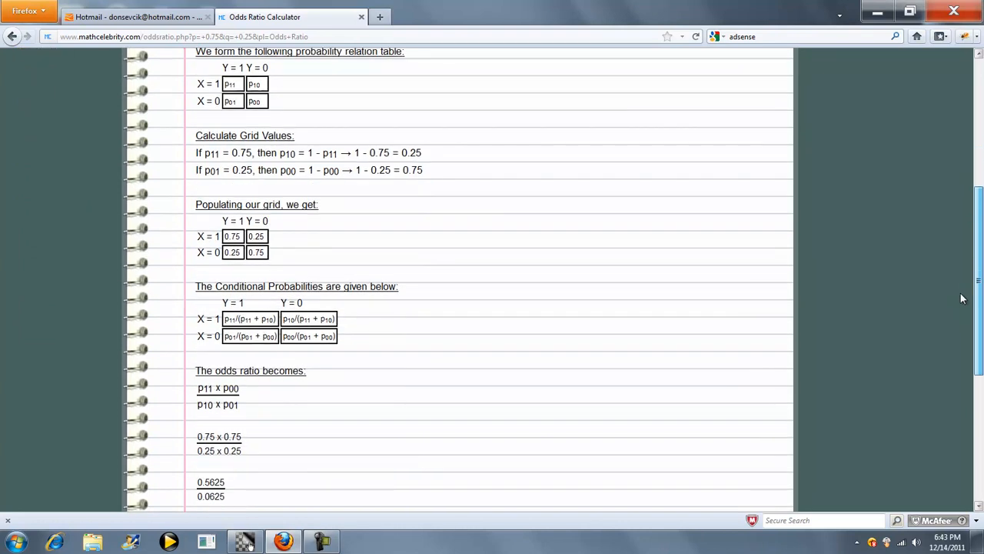
{"action": "scroll", "scroll_direction": "down", "scroll_amount": 3}
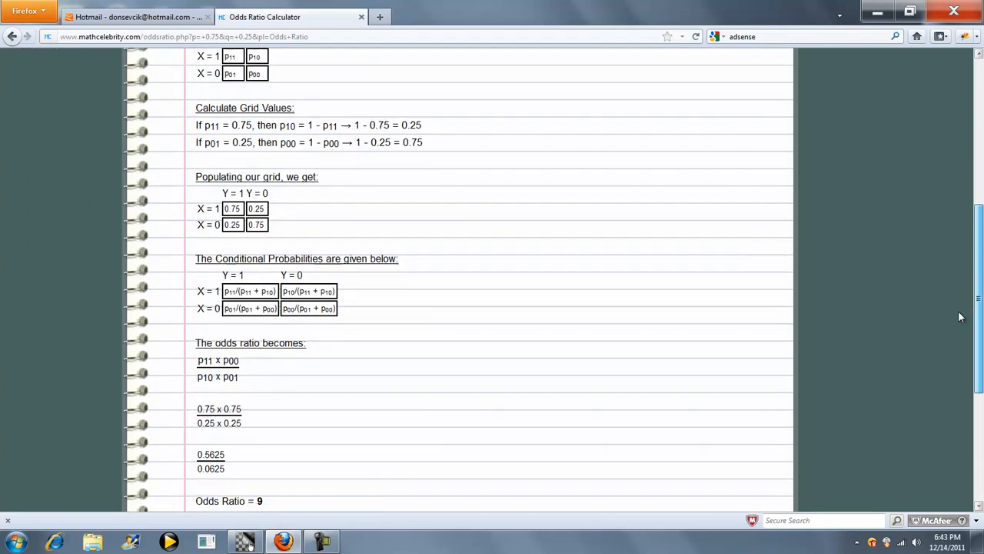
{"action": "scroll", "scroll_direction": "down", "scroll_amount": 3}
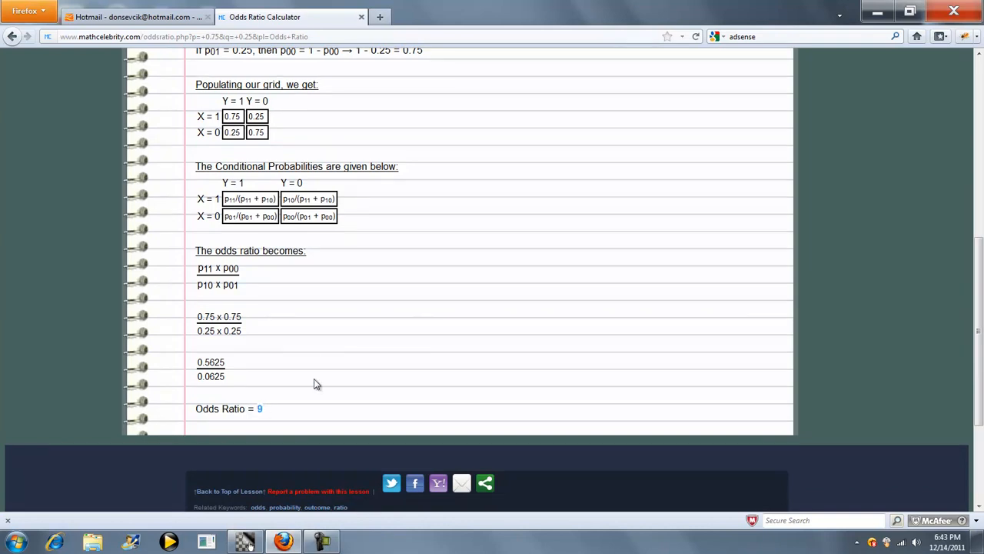
{"action": "scroll", "scroll_direction": "up", "scroll_amount": 3}
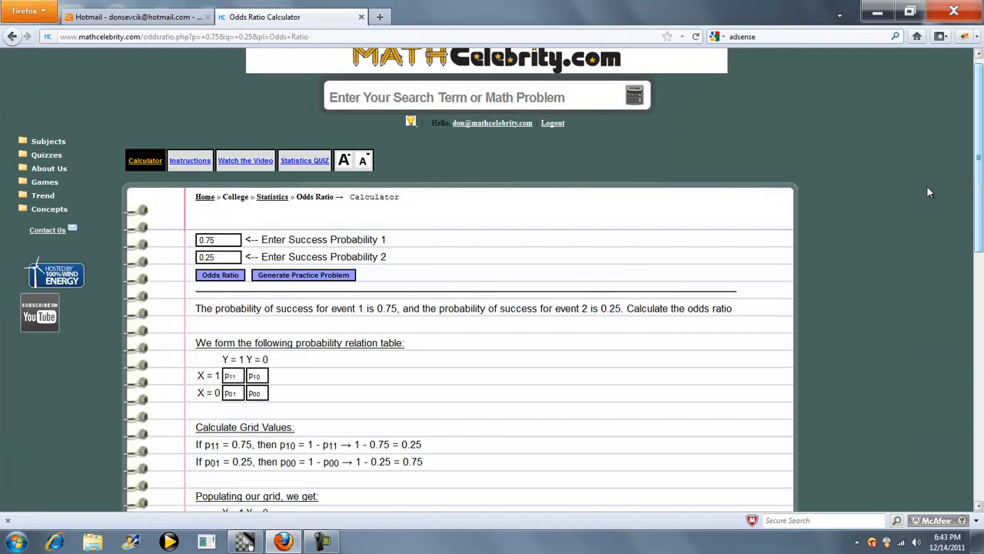
{"action": "mouse_move", "coordinate": [570, 206]}
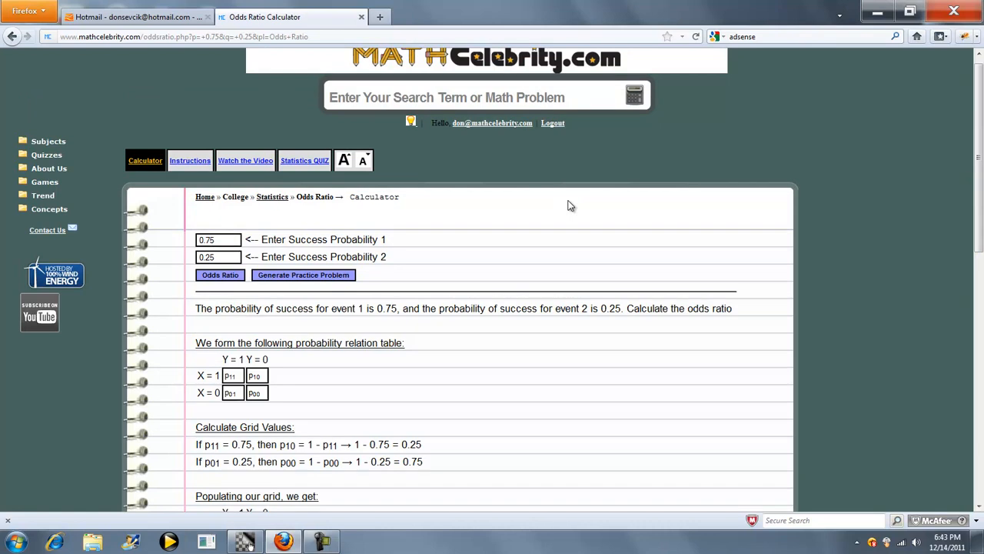